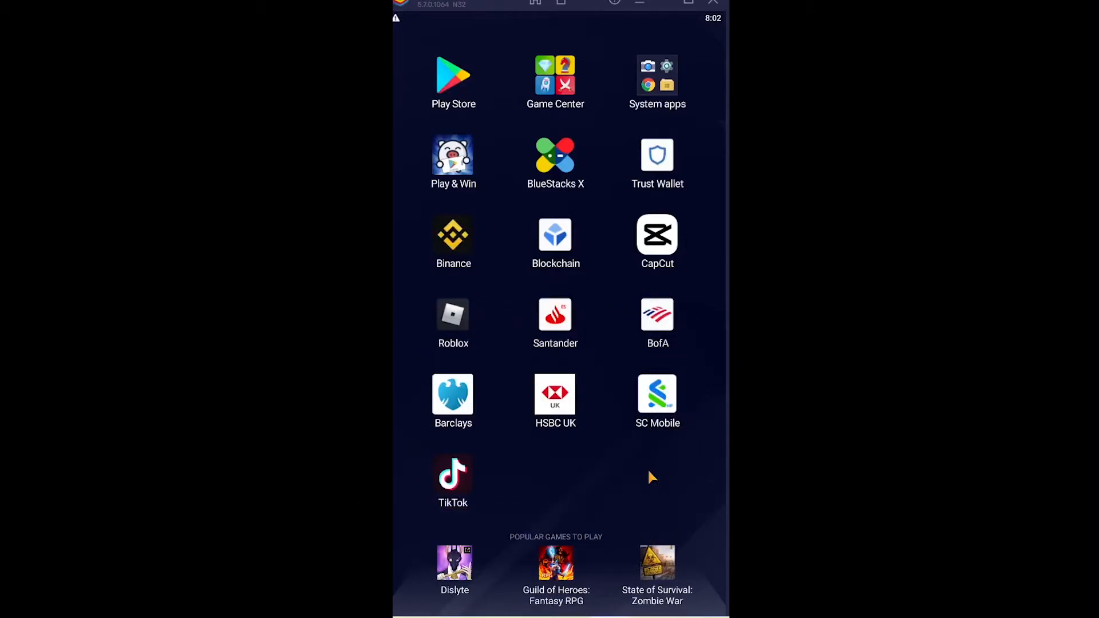
- Launch the Google Play Store from the BlueStacks home screen icon
click(454, 74)
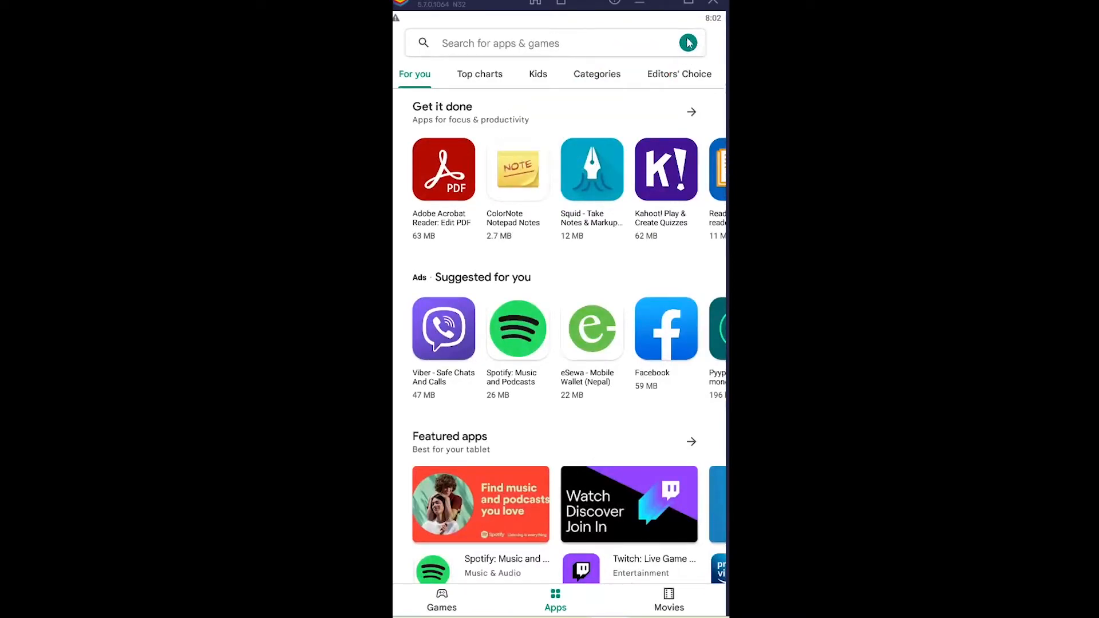
- Reach Play Store Settings from the profile avatar menu, with network preferences showing
click(688, 43)
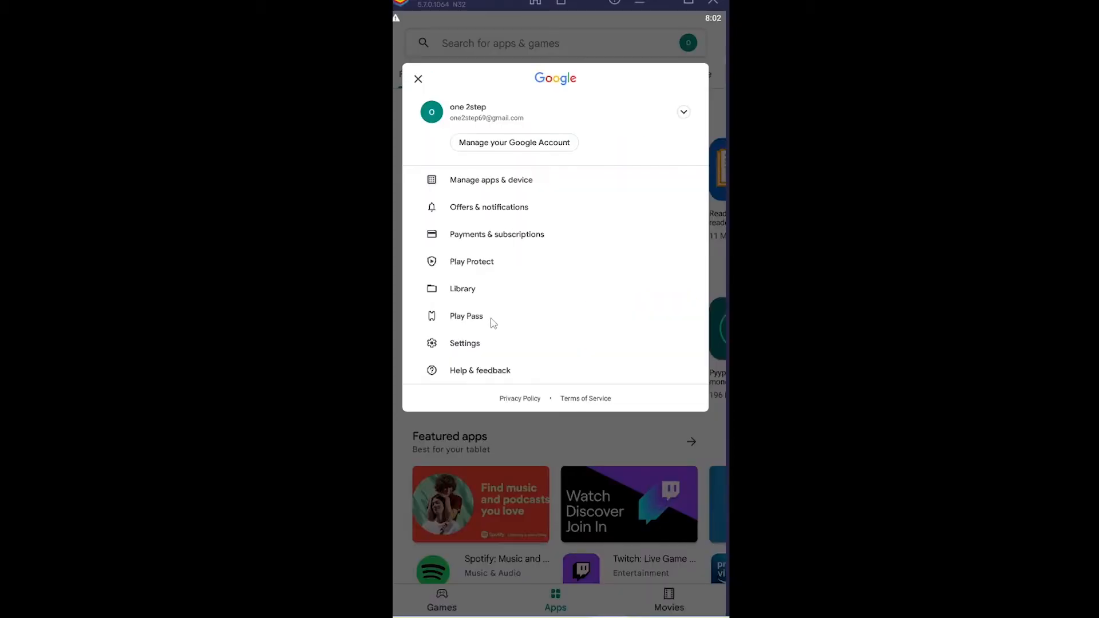
click(464, 343)
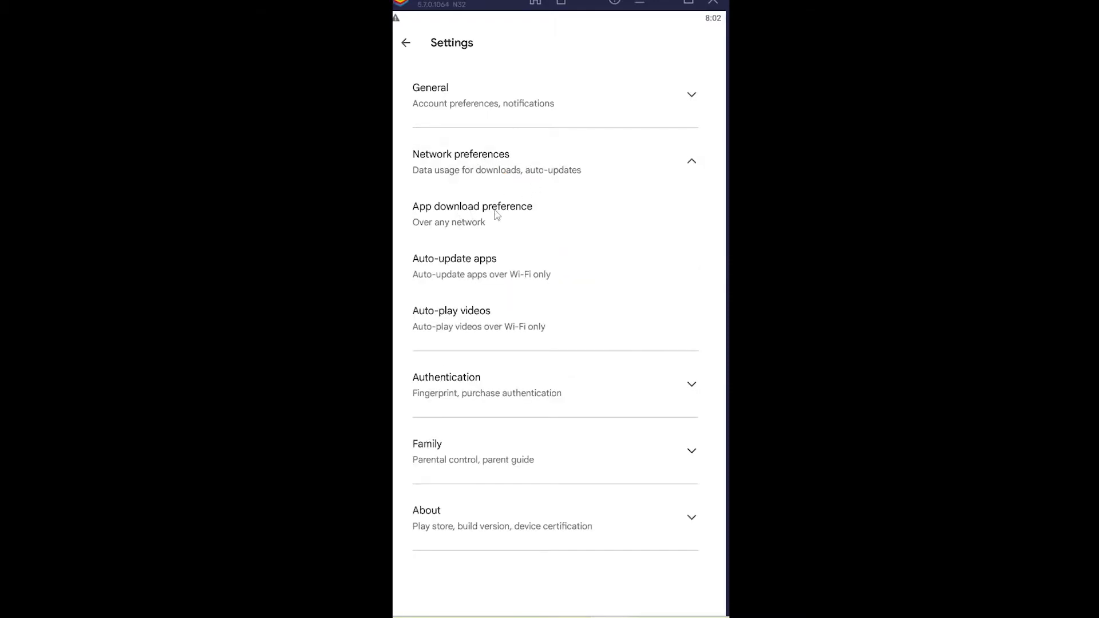
- Set the app download preference to 'Over any network'
click(472, 211)
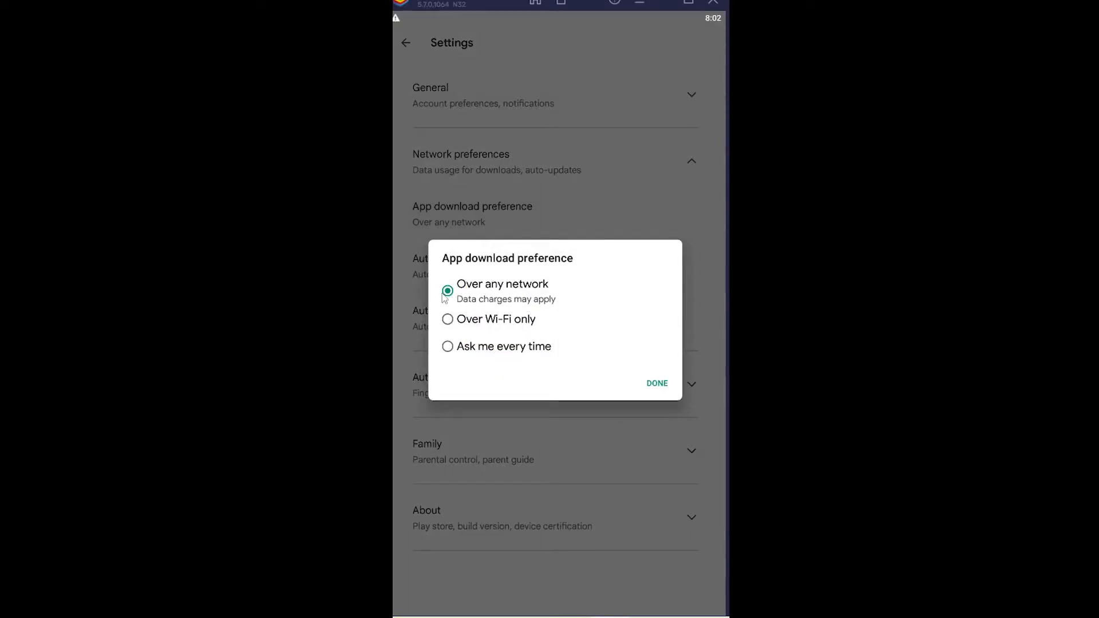
click(657, 383)
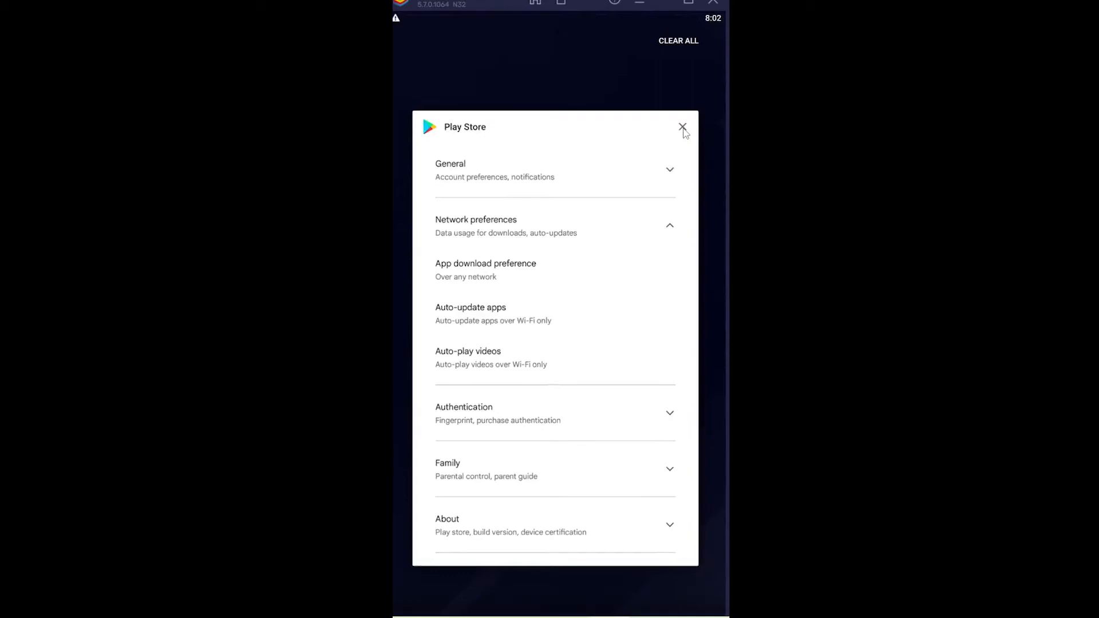
- Close the Play Store, clear its app data in Android Settings and return to App info
click(683, 126)
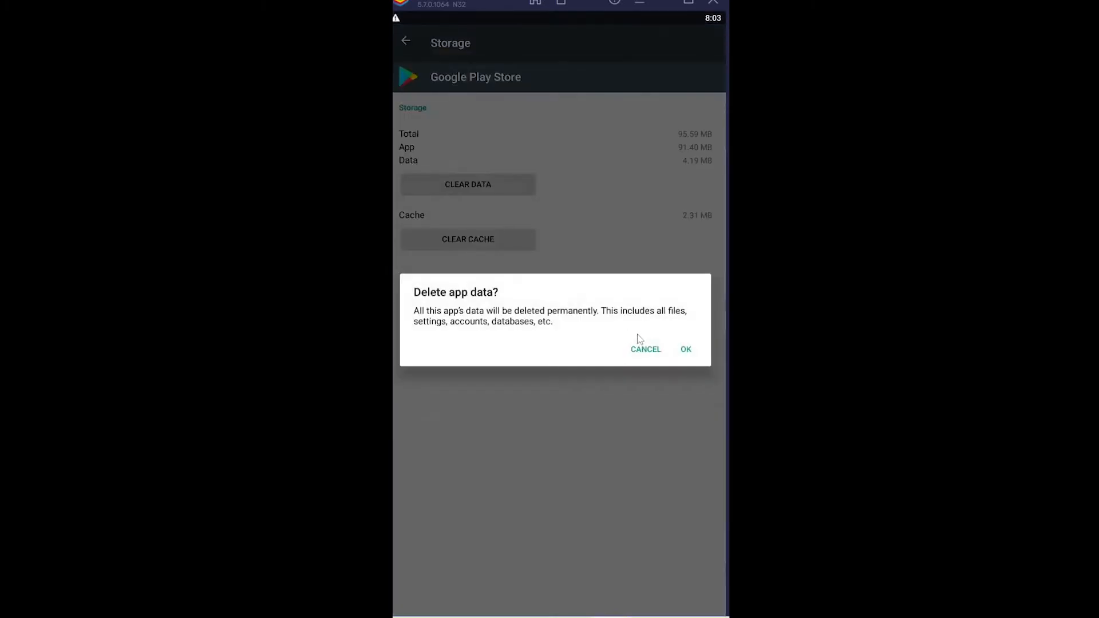
click(646, 349)
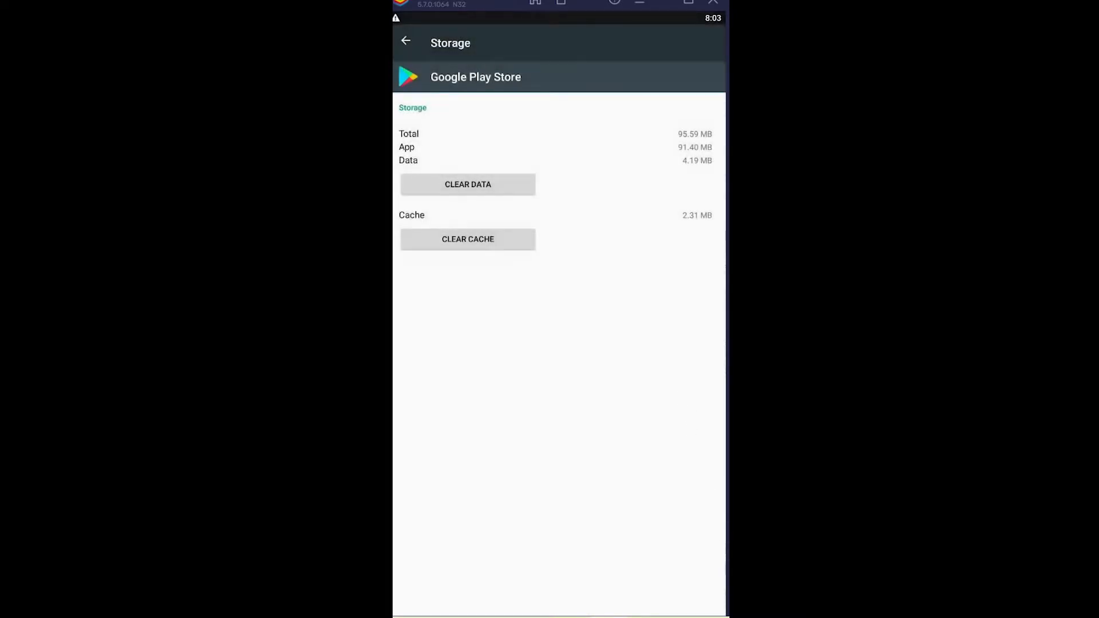
click(406, 42)
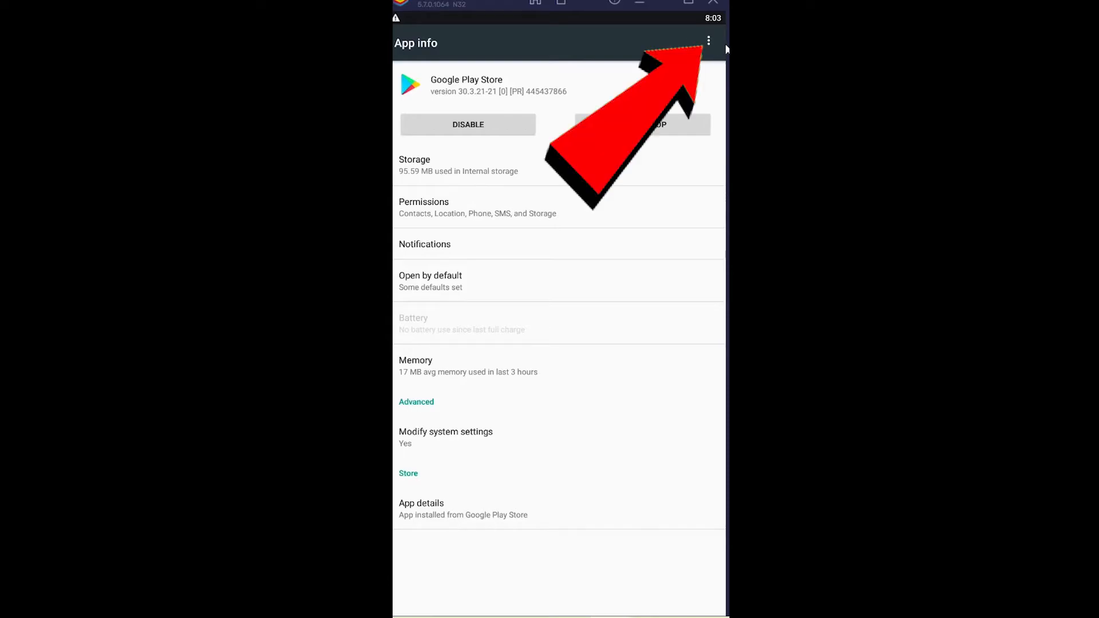
- Show the App info overflow menu offering 'Uninstall updates' for Google Play Store
click(708, 40)
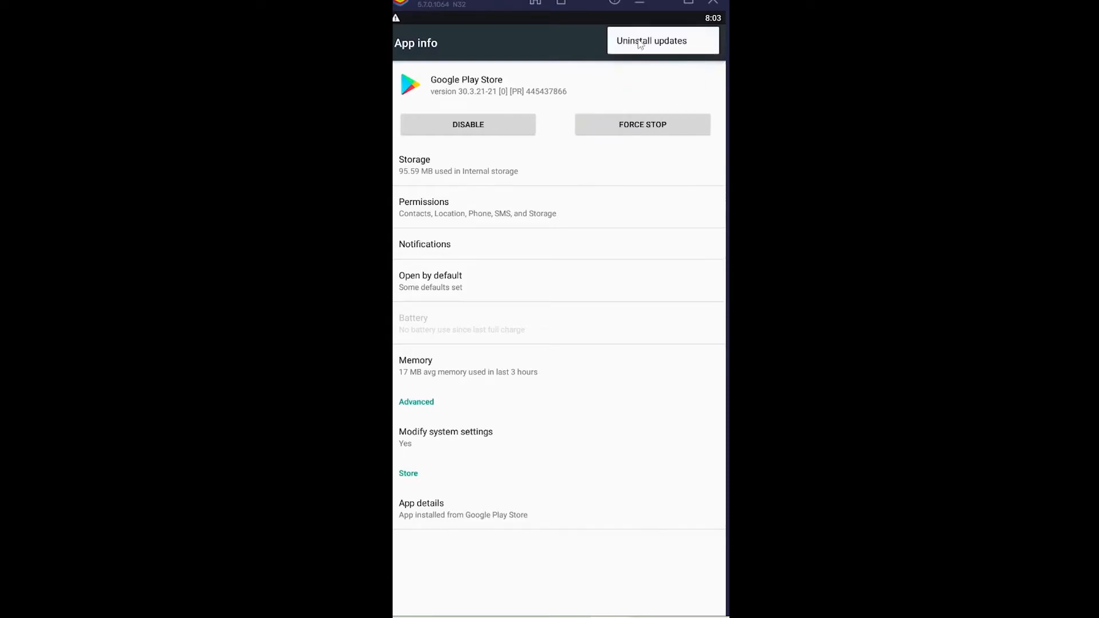
mouse_move(533, 41)
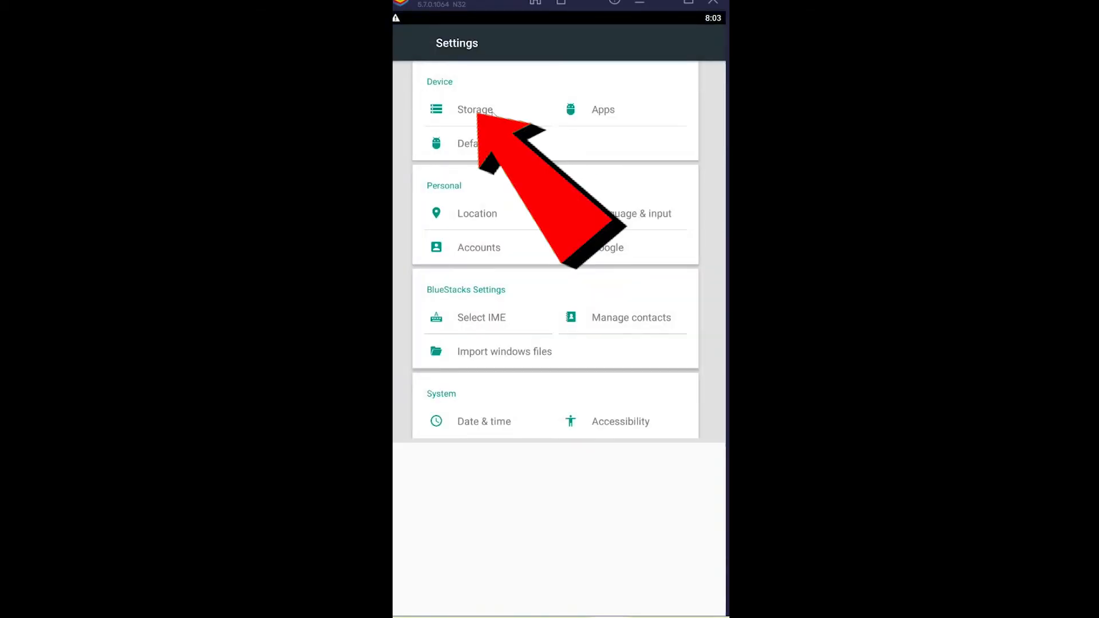
- Reach Google Play services' Manage Space page via the per-app storage list
click(474, 110)
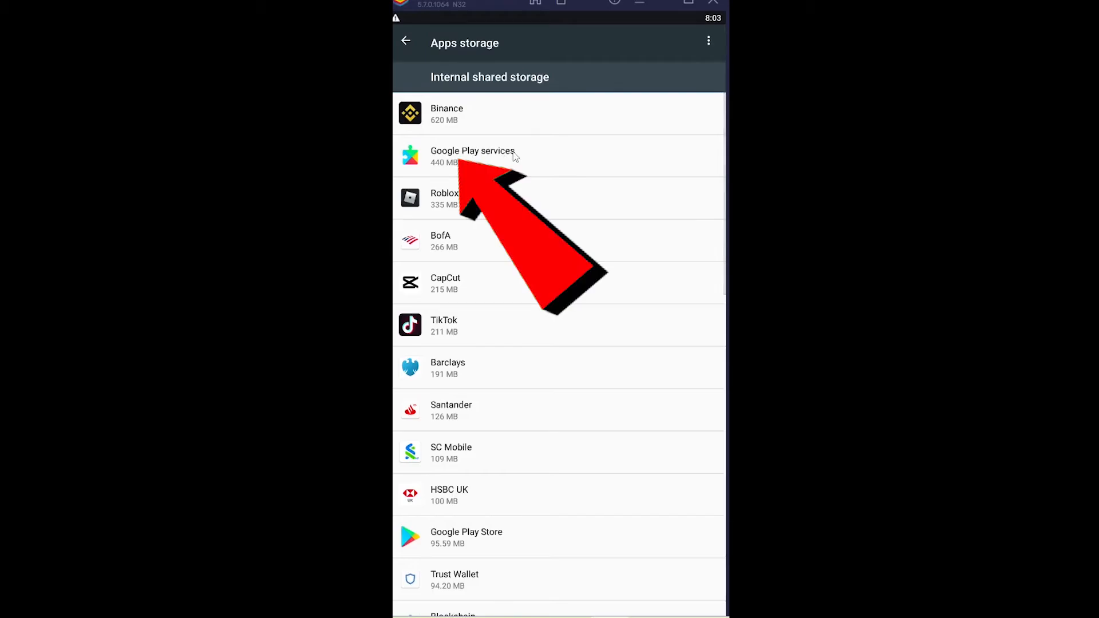
click(473, 157)
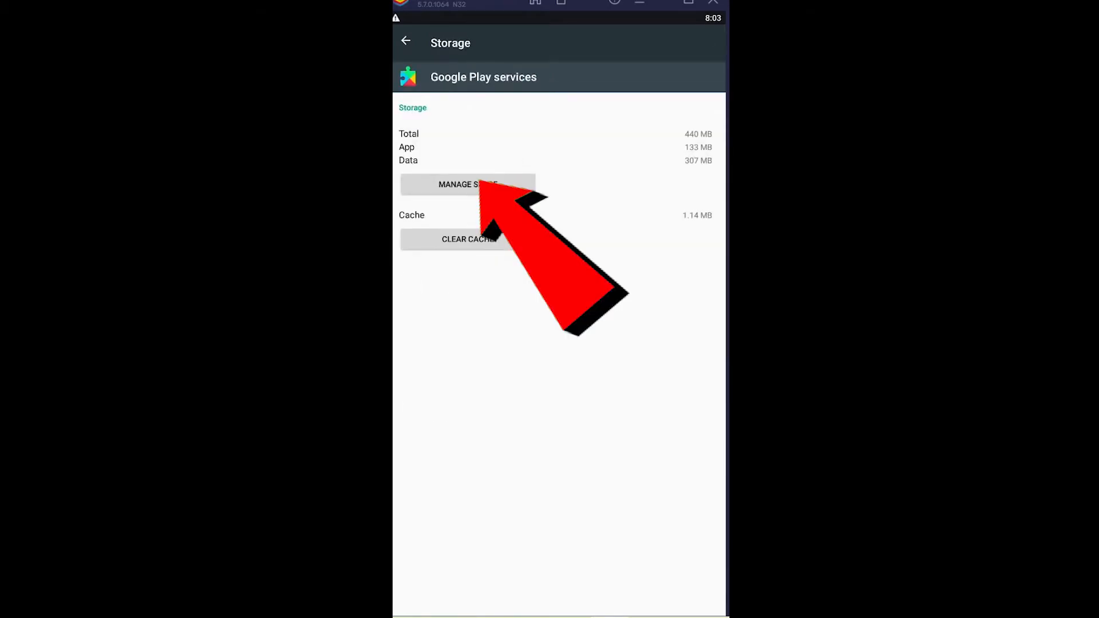
click(467, 185)
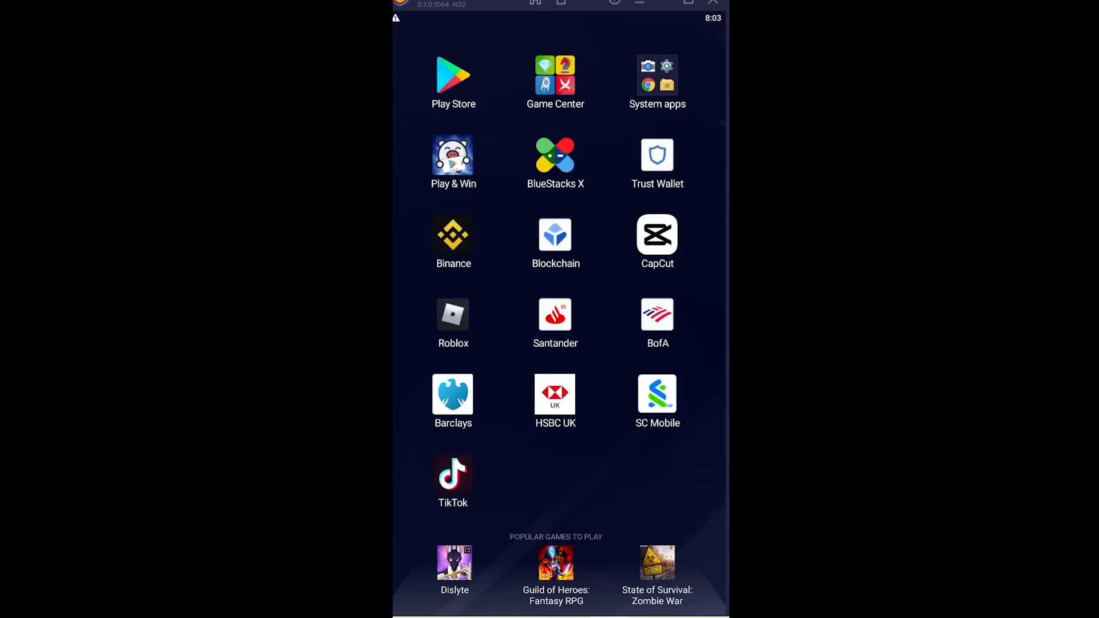
mouse_move(623, 244)
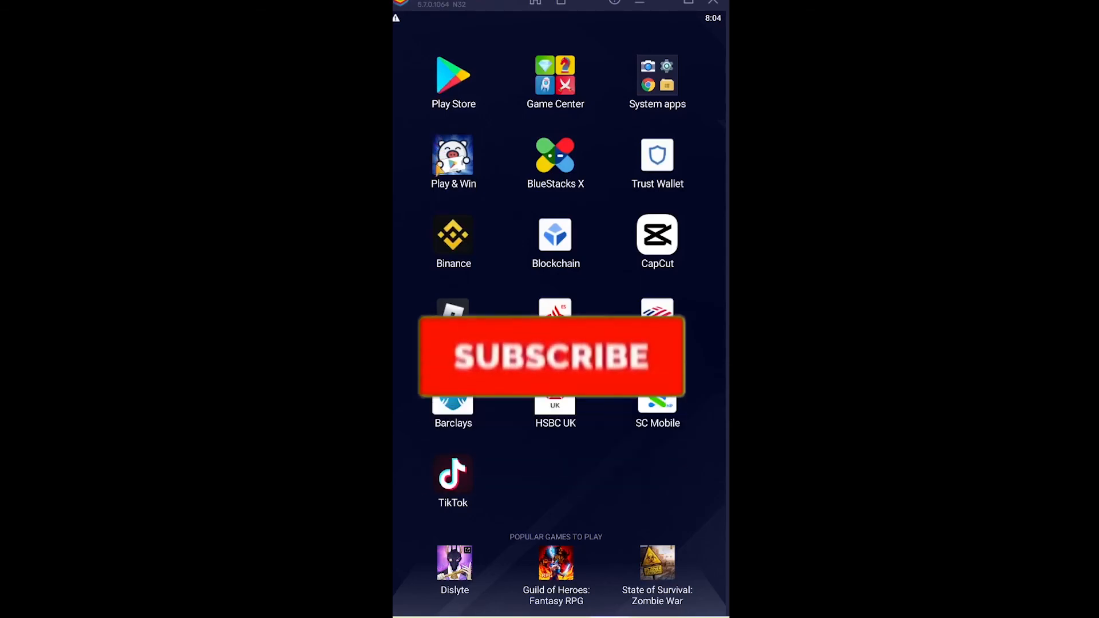
click(550, 356)
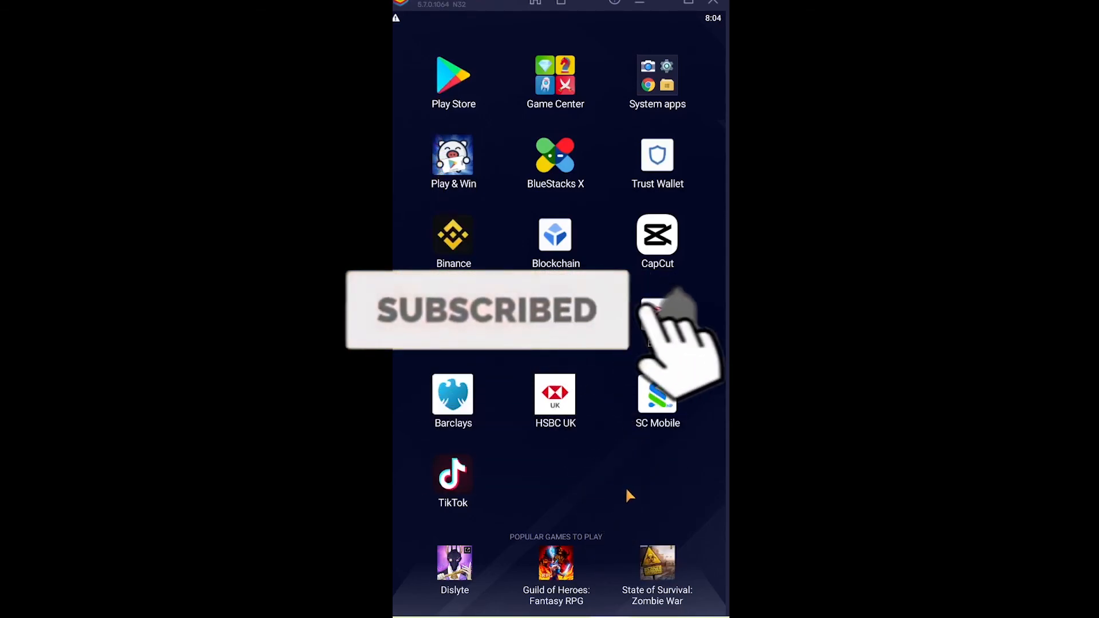